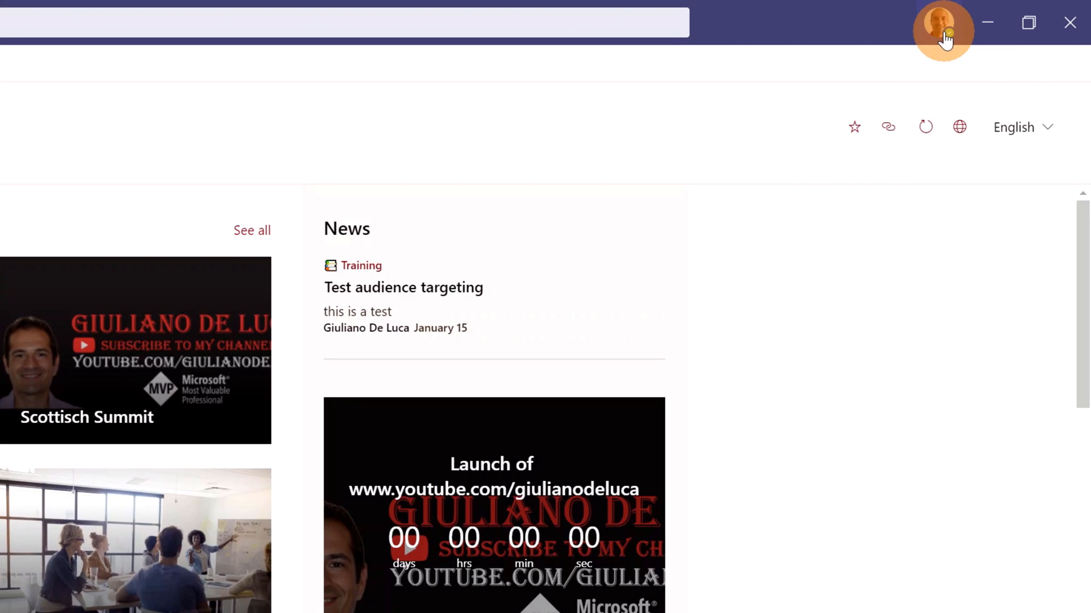
- Review the signed-in work account under Accounts & orgs from the profile menu
{"action": "left_click", "coordinate": [943, 32]}
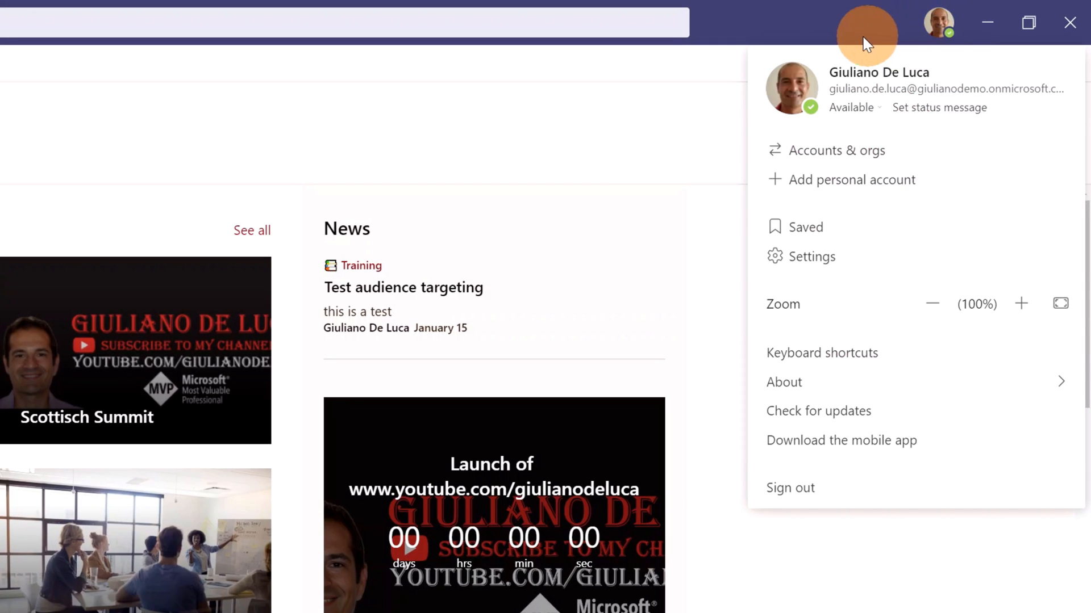
{"action": "mouse_move", "coordinate": [1057, 132]}
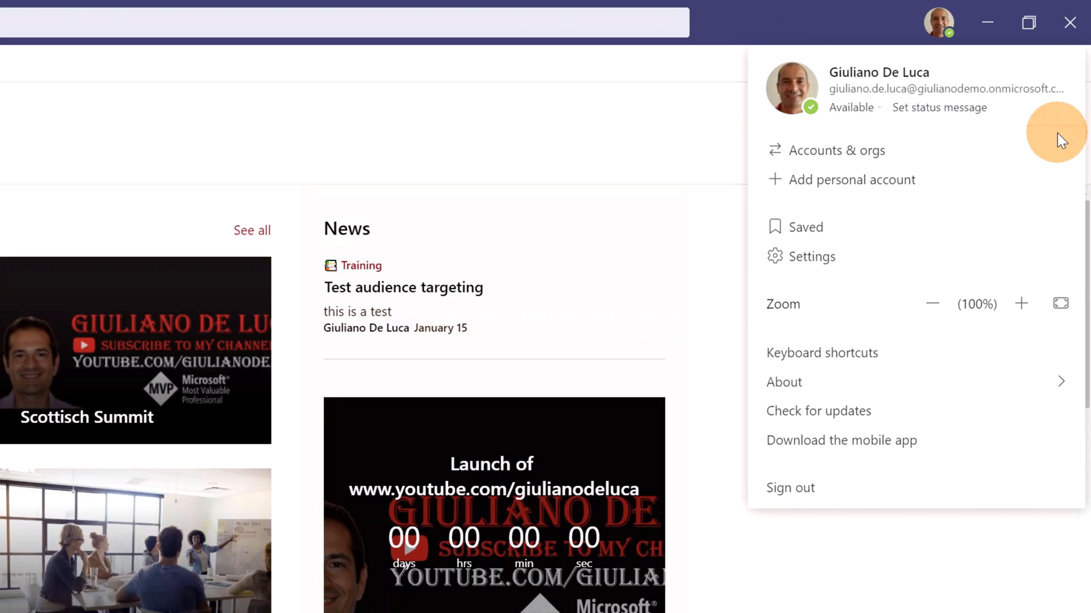
{"action": "mouse_move", "coordinate": [937, 153]}
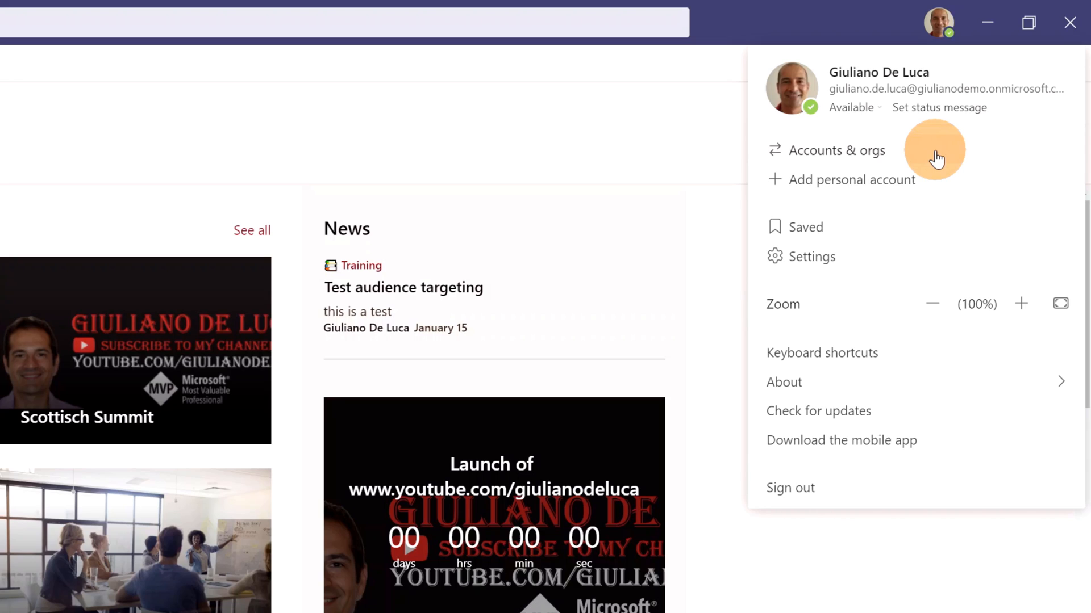
{"action": "left_click", "coordinate": [835, 150]}
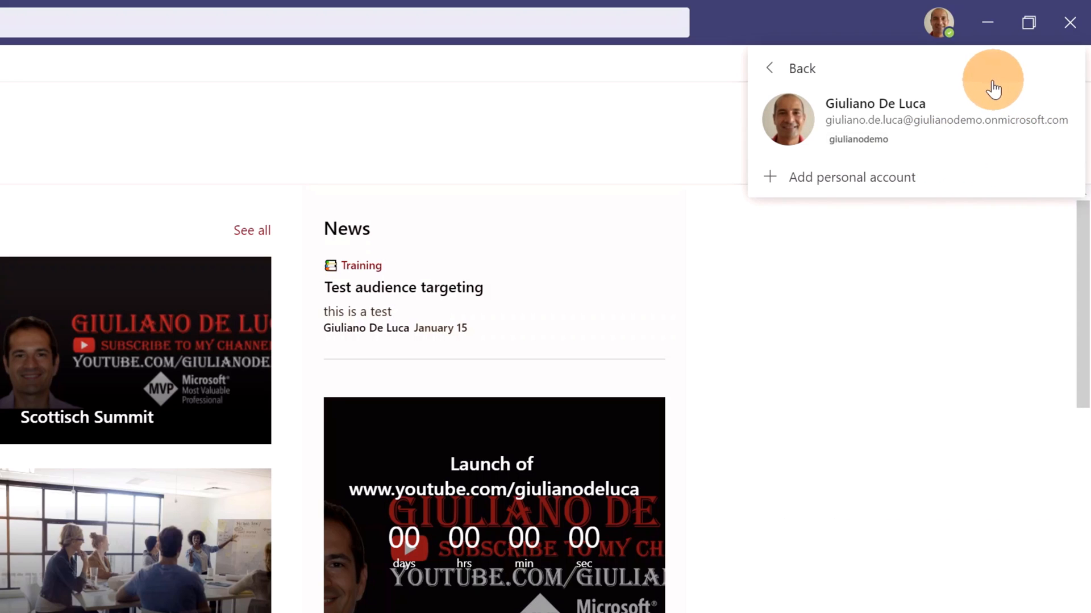
{"action": "mouse_move", "coordinate": [822, 114]}
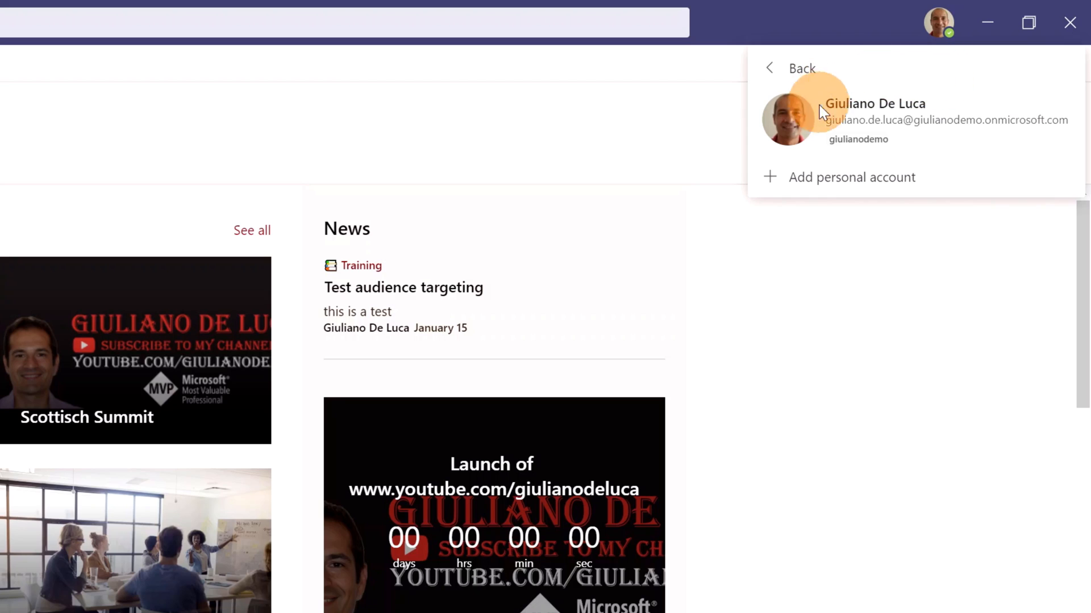
{"action": "mouse_move", "coordinate": [886, 177]}
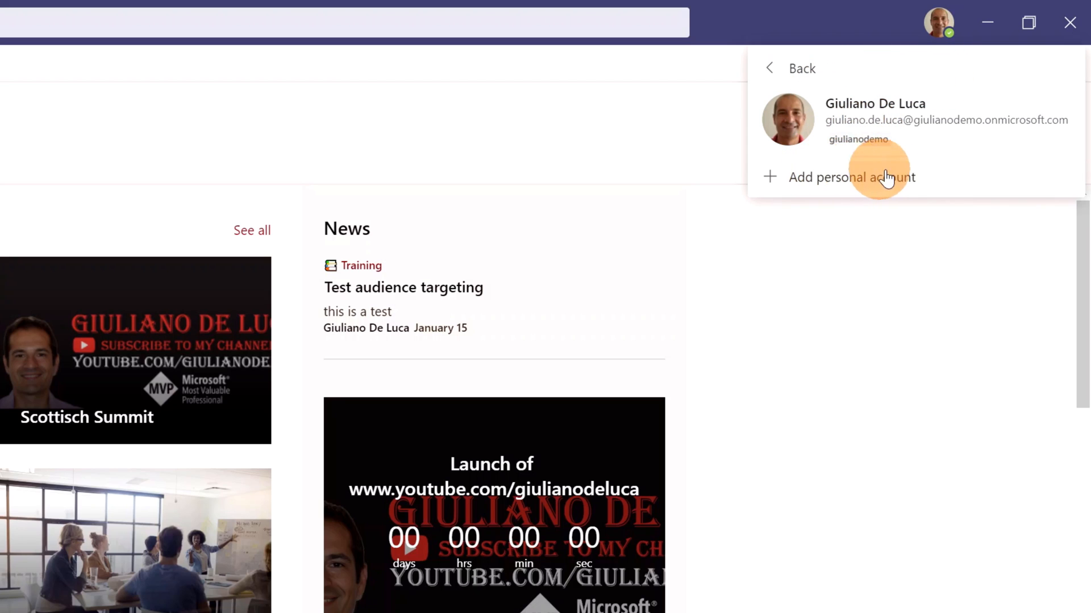
{"action": "mouse_move", "coordinate": [954, 180]}
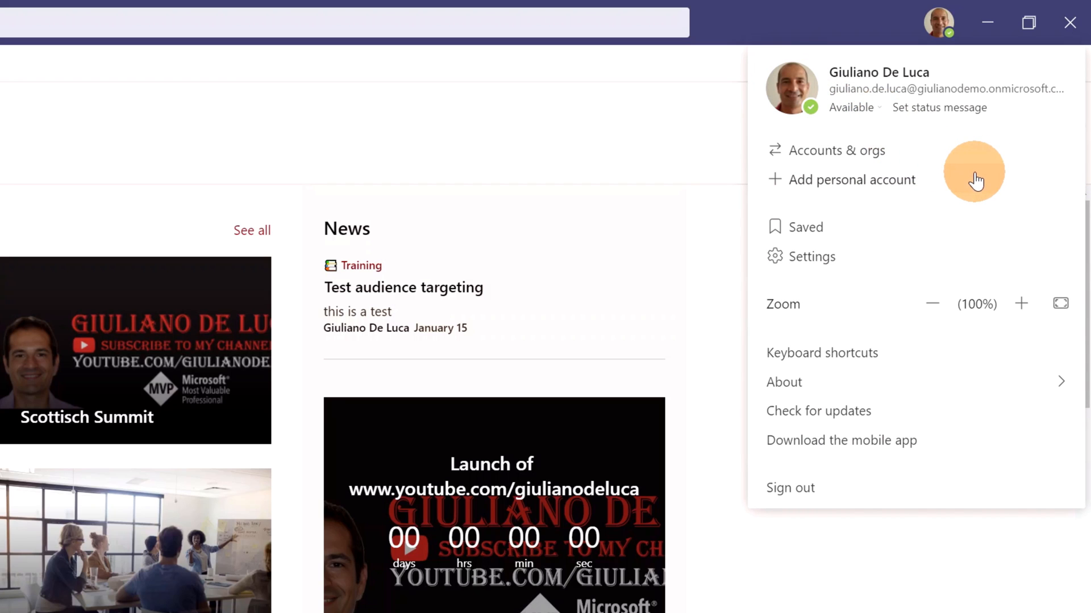
{"action": "mouse_move", "coordinate": [911, 179]}
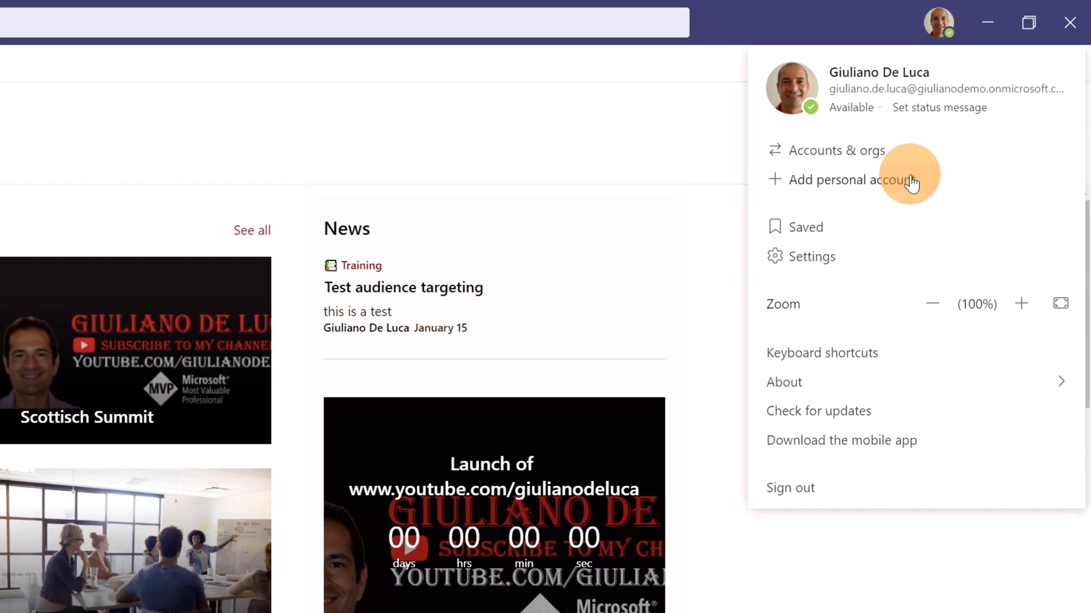
- Choose Add personal account so the Microsoft account picker appears
{"action": "left_click", "coordinate": [844, 179]}
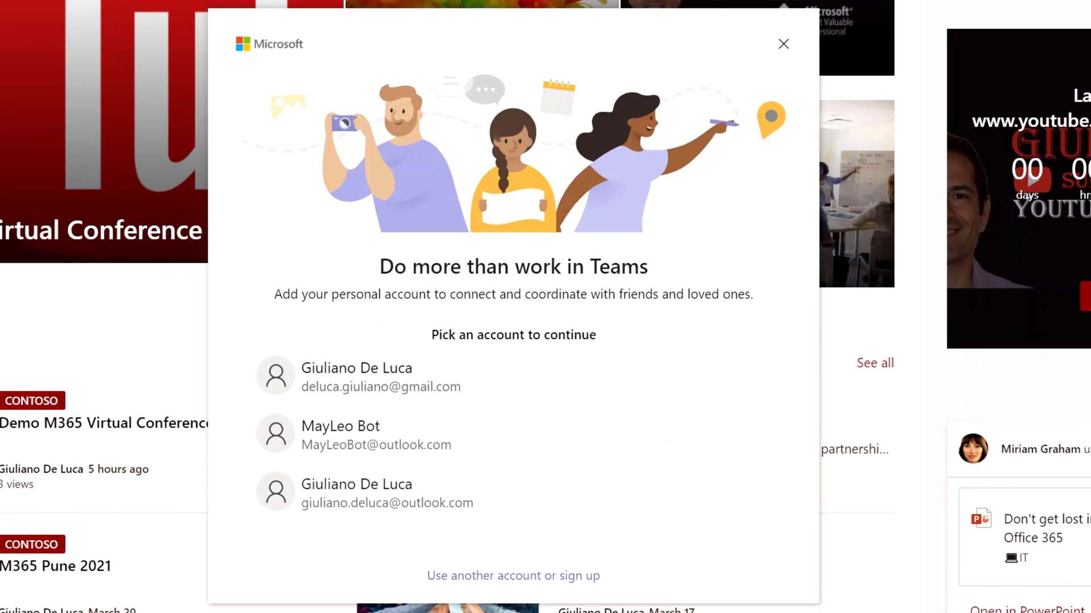
{"action": "mouse_move", "coordinate": [302, 61]}
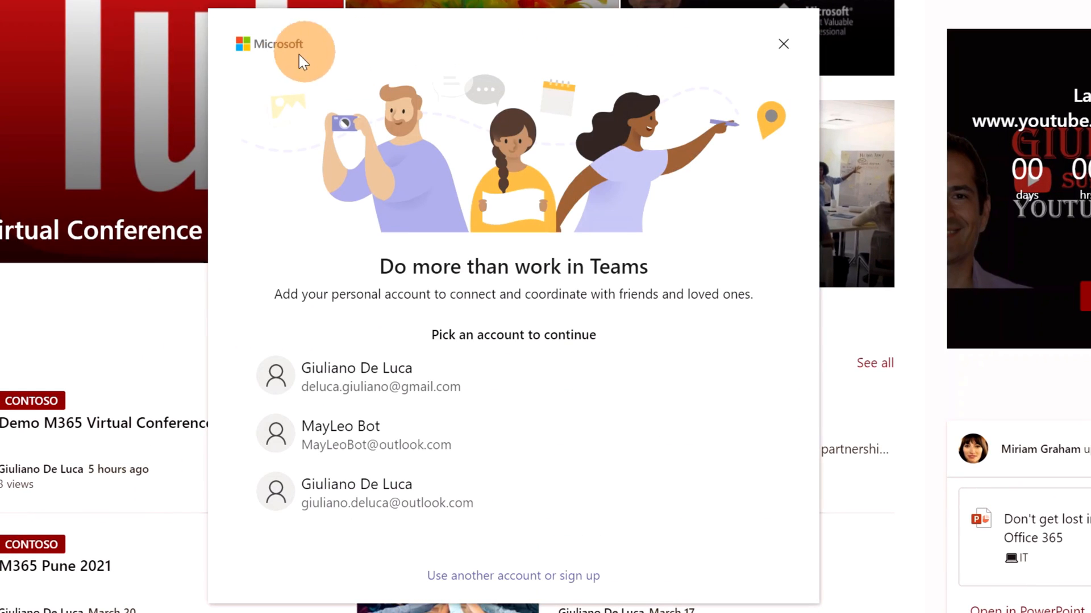
{"action": "mouse_move", "coordinate": [250, 290]}
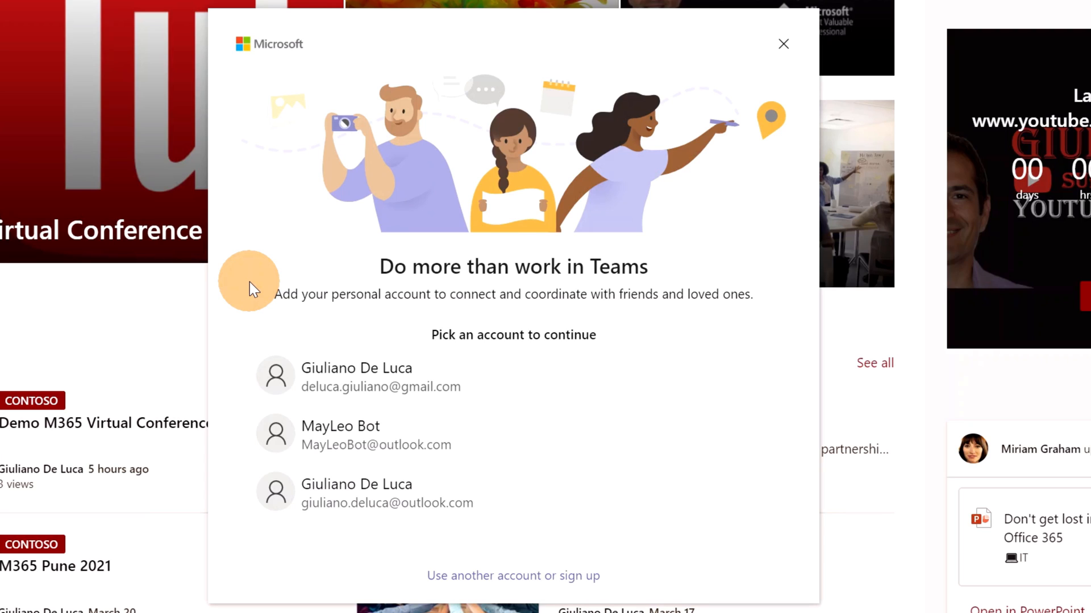
{"action": "mouse_move", "coordinate": [263, 343]}
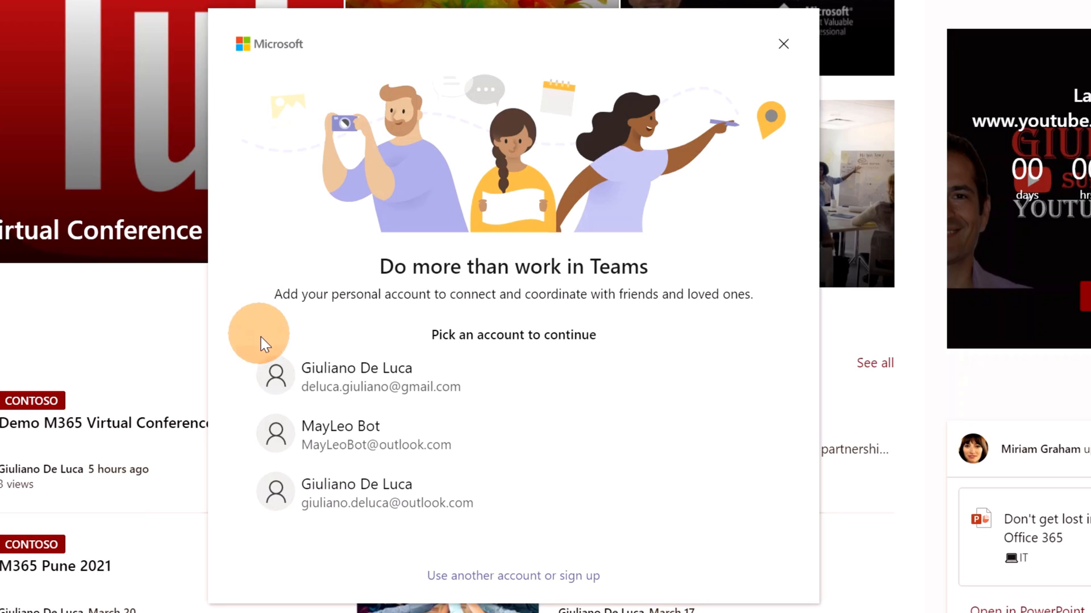
{"action": "mouse_move", "coordinate": [289, 560]}
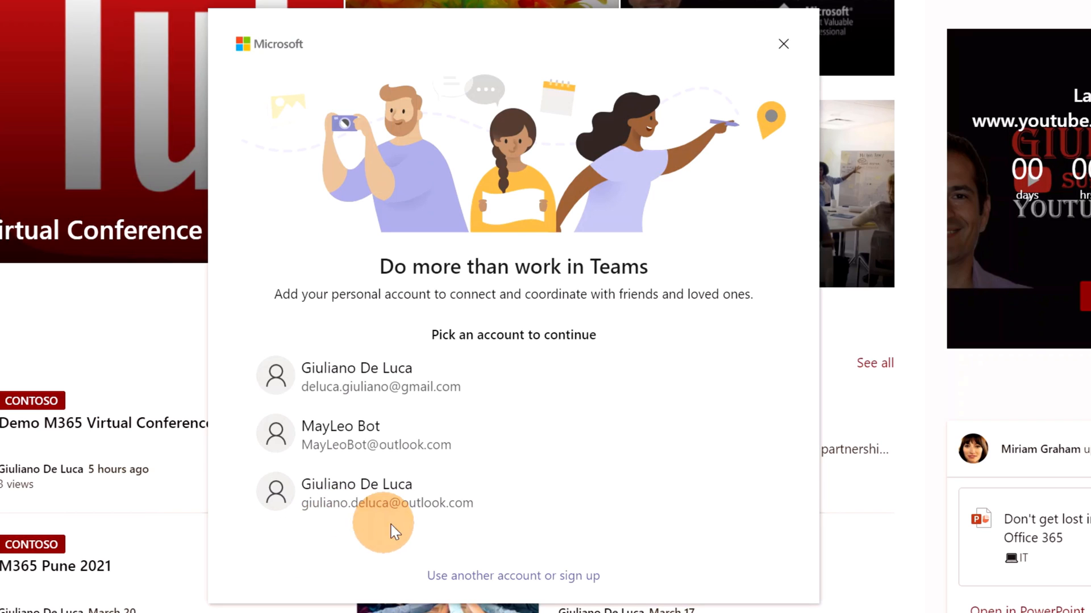
- Sign in with the personal Outlook account and show its chats with the meeting conversation
{"action": "left_click", "coordinate": [783, 44]}
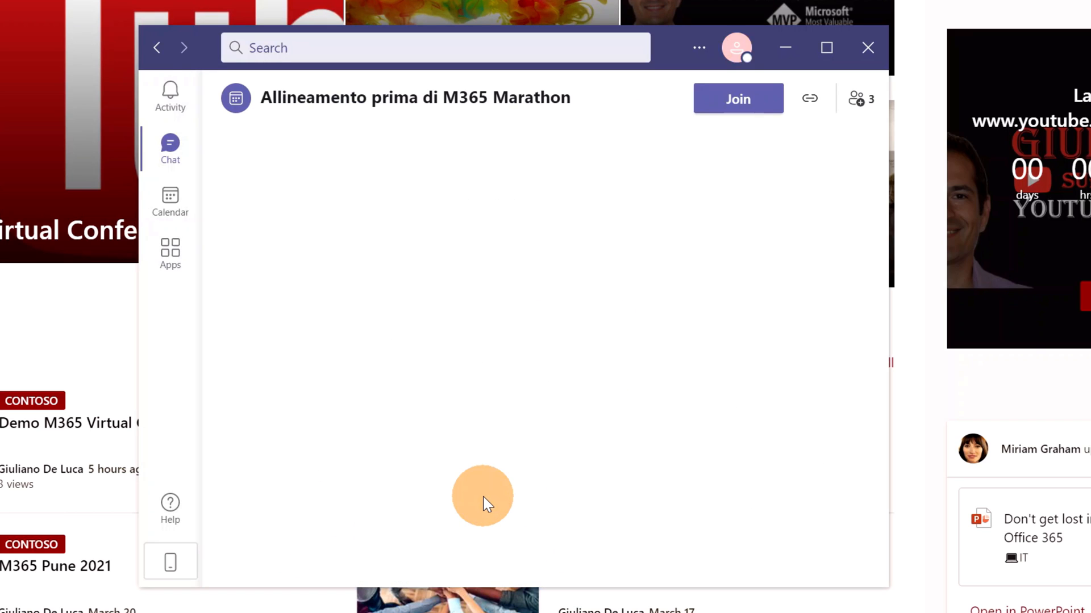
{"action": "mouse_move", "coordinate": [672, 73]}
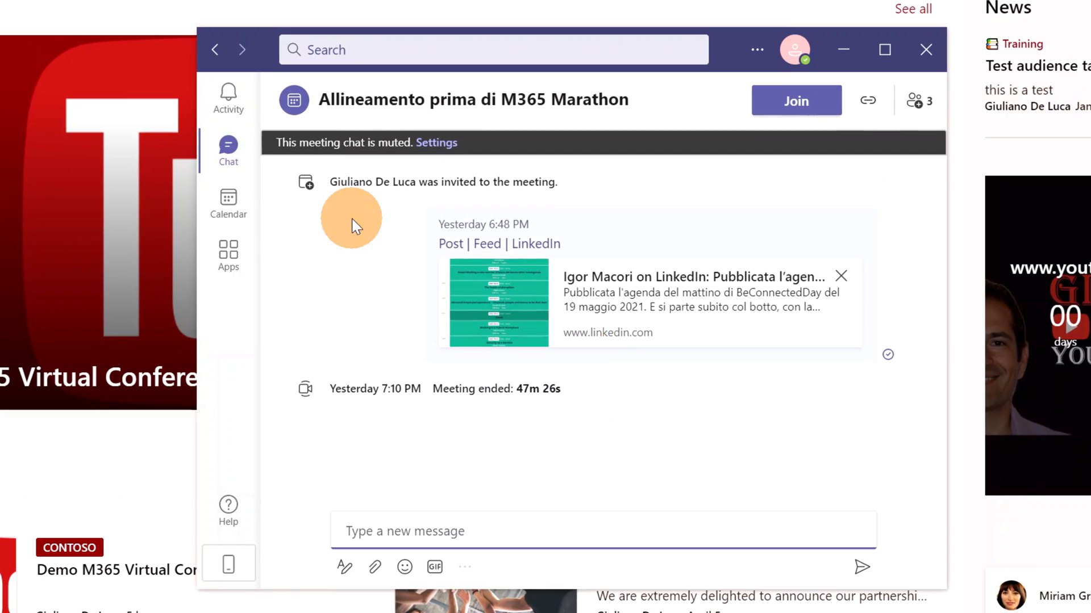
{"action": "mouse_move", "coordinate": [828, 80]}
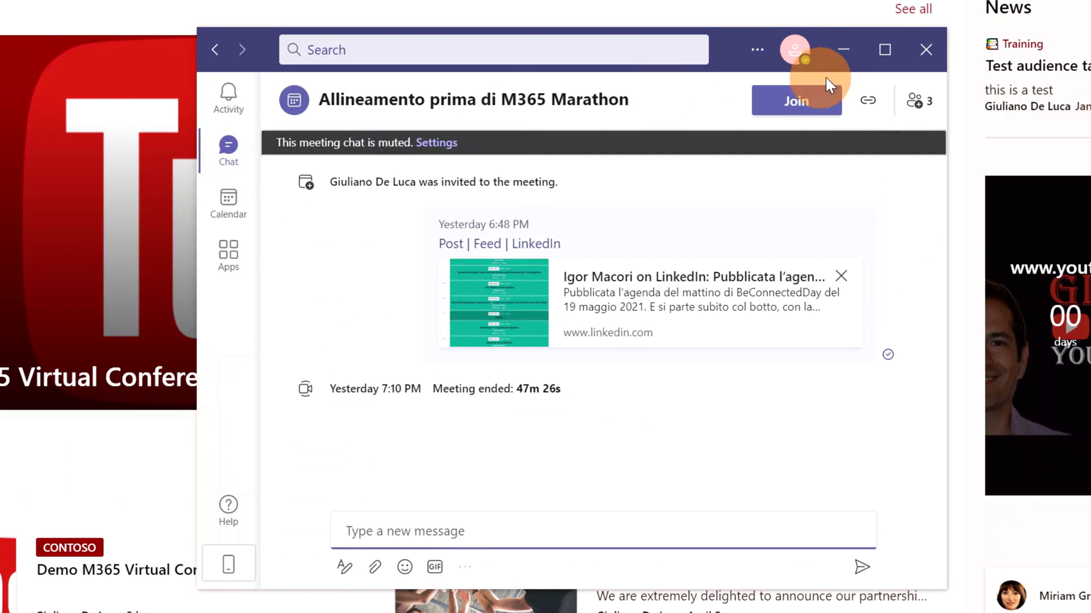
{"action": "left_click", "coordinate": [884, 48]}
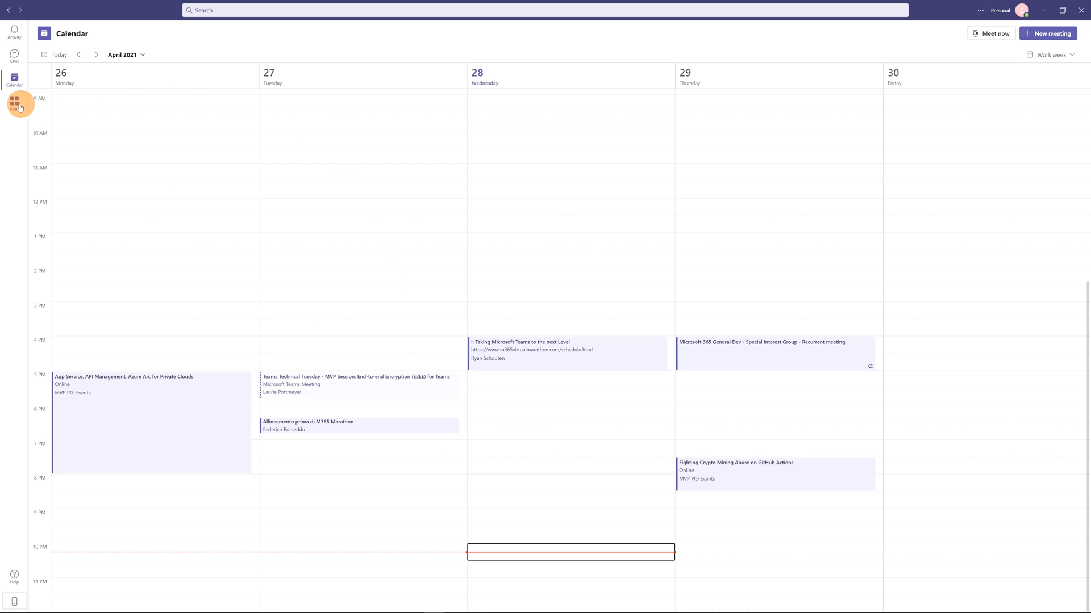
{"action": "left_click", "coordinate": [14, 98]}
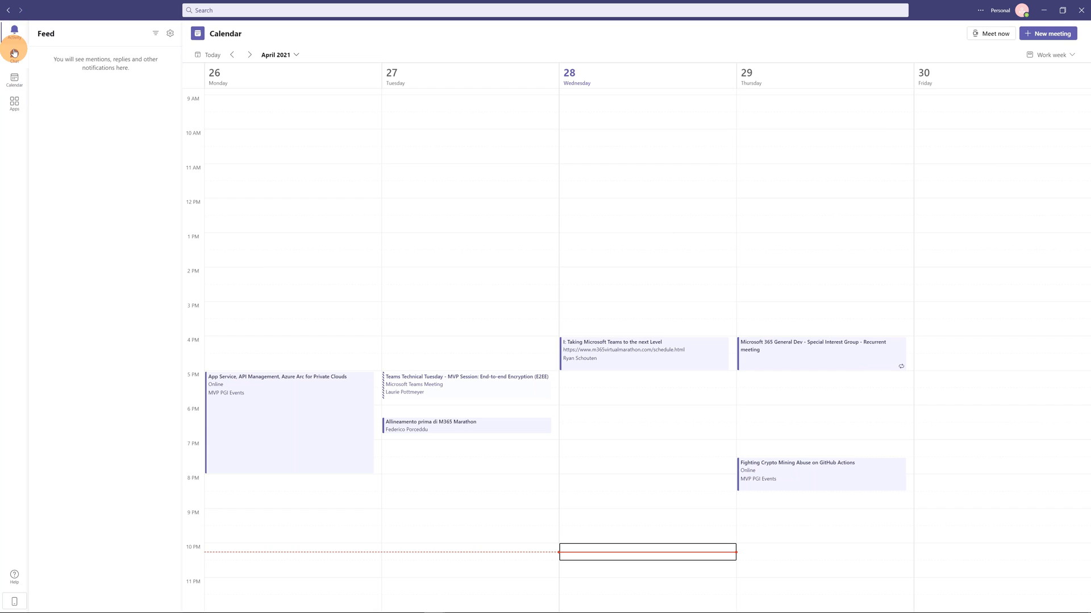
{"action": "left_click", "coordinate": [13, 55]}
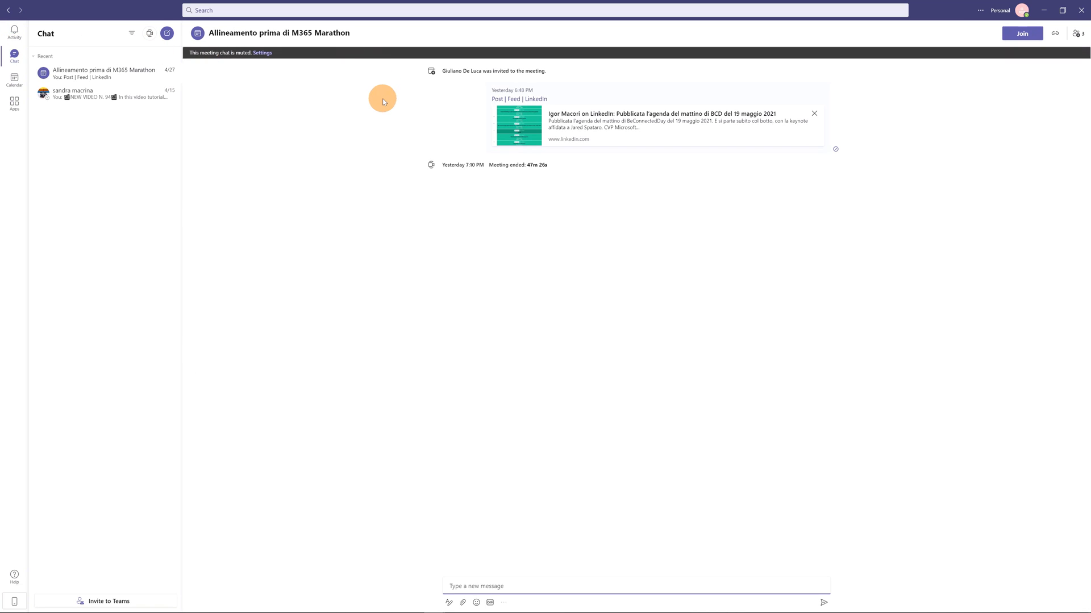
{"action": "mouse_move", "coordinate": [926, 98]}
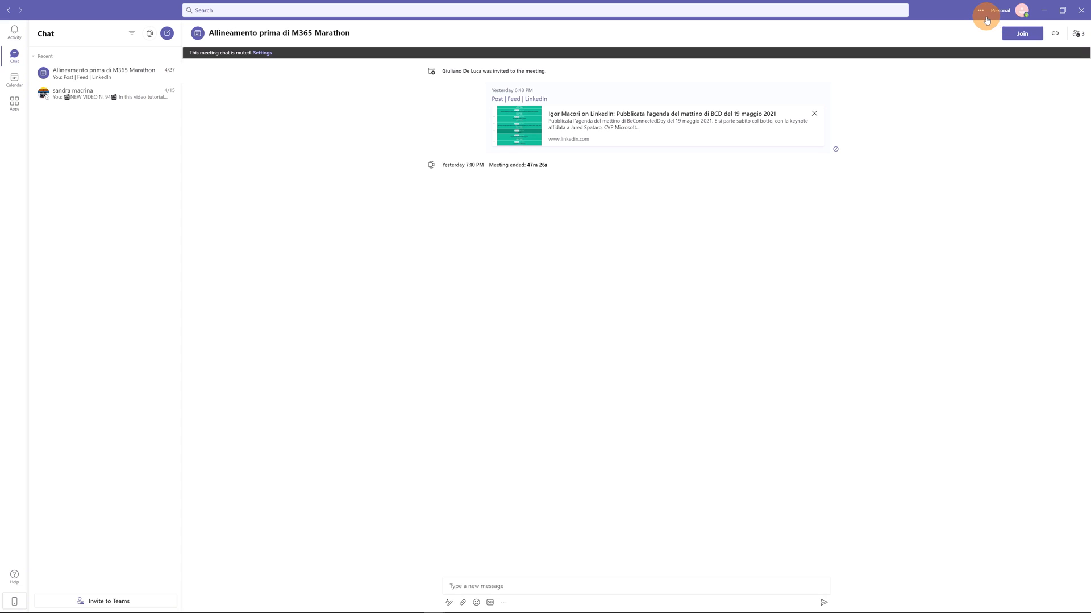
{"action": "mouse_move", "coordinate": [981, 10]}
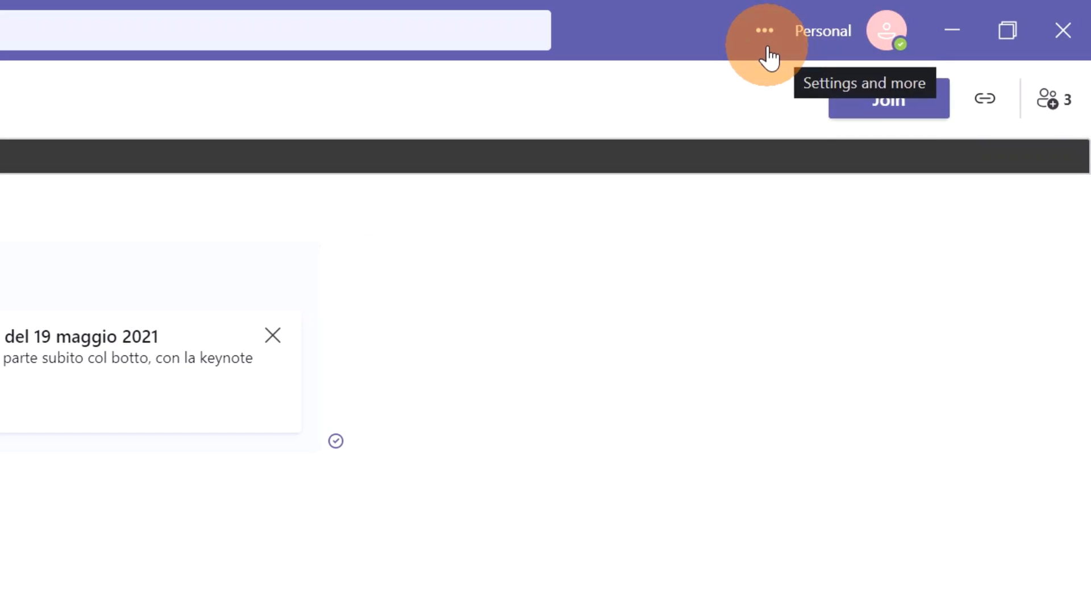
- Set the personal Teams window's theme to Dark under General settings
{"action": "left_click", "coordinate": [763, 31]}
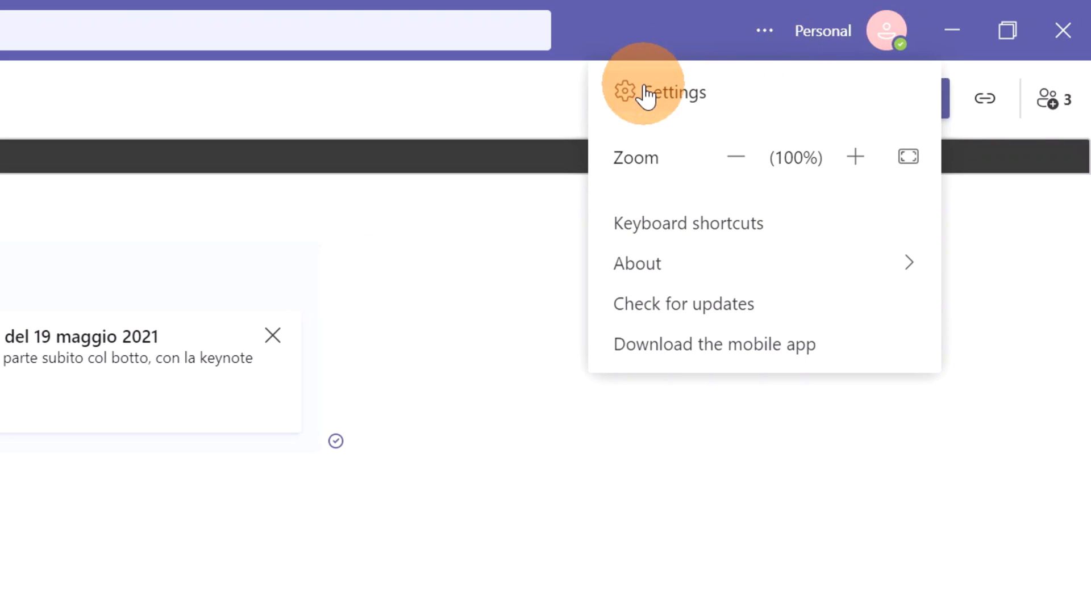
{"action": "left_click", "coordinate": [670, 92]}
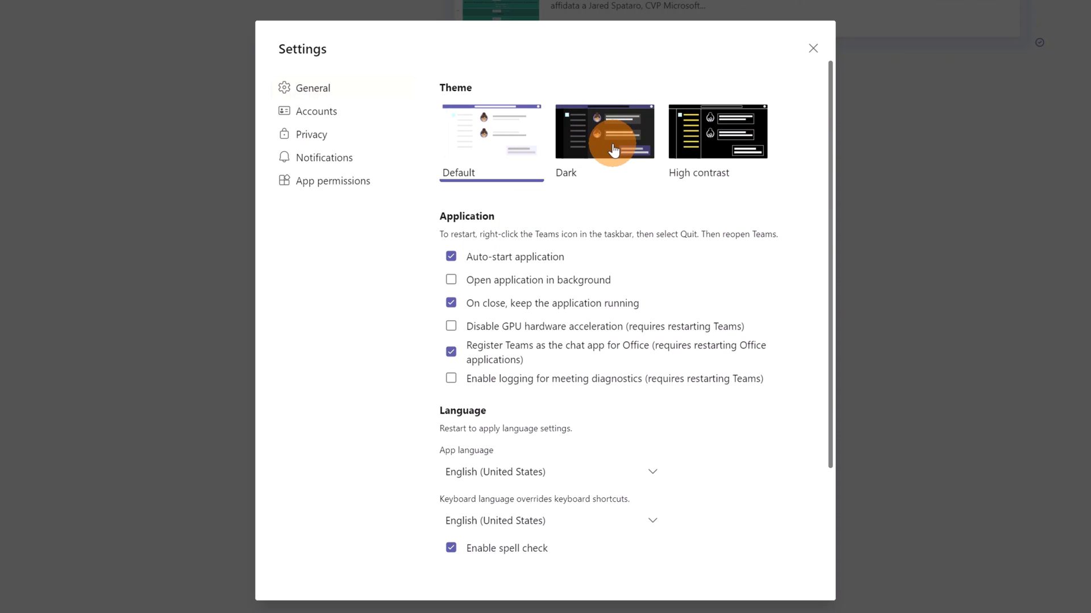
{"action": "left_click", "coordinate": [603, 130]}
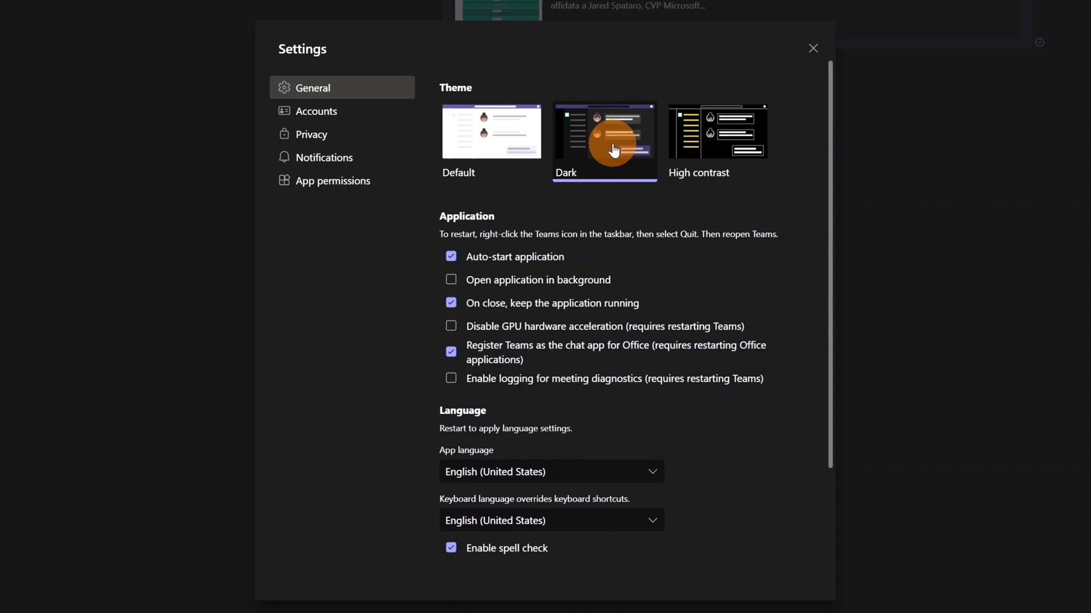
{"action": "left_click", "coordinate": [812, 48]}
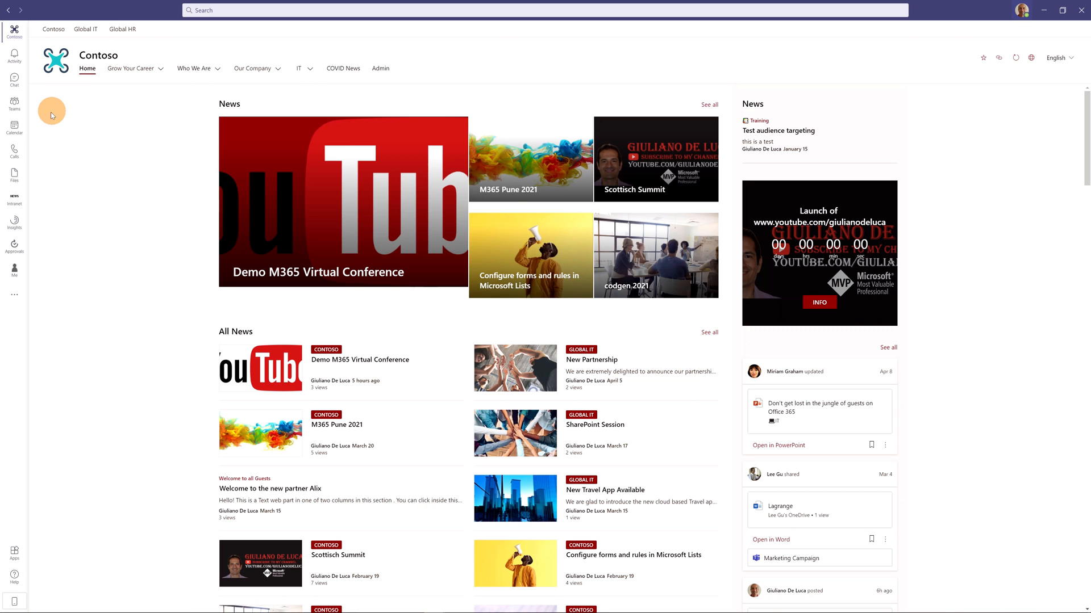
{"action": "mouse_move", "coordinate": [452, 606]}
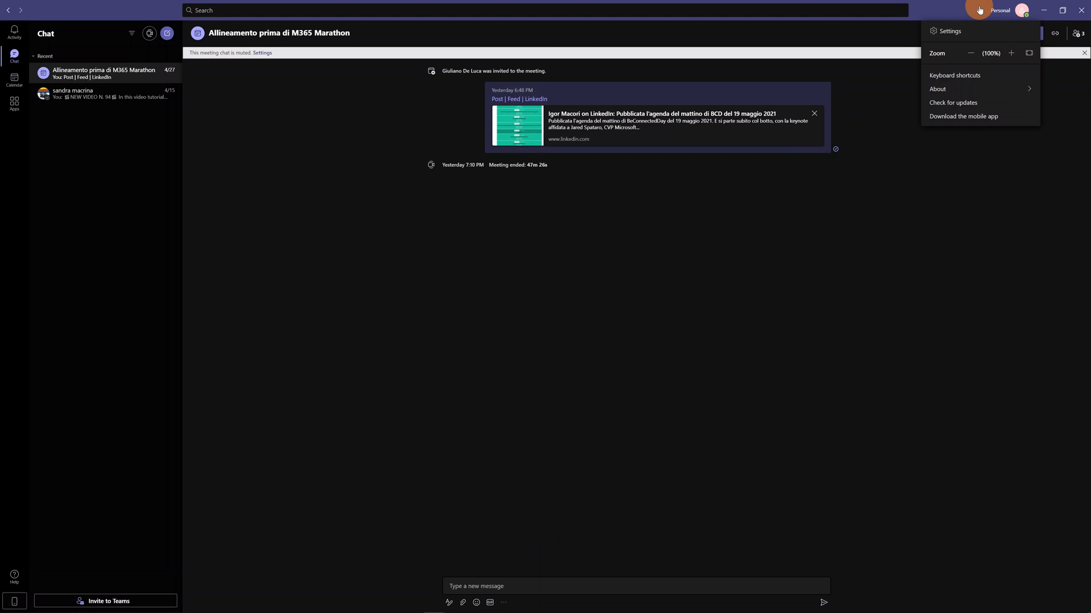
- Reopen Settings in the dark personal window, showing Dark as the chosen theme
{"action": "left_click", "coordinate": [949, 31]}
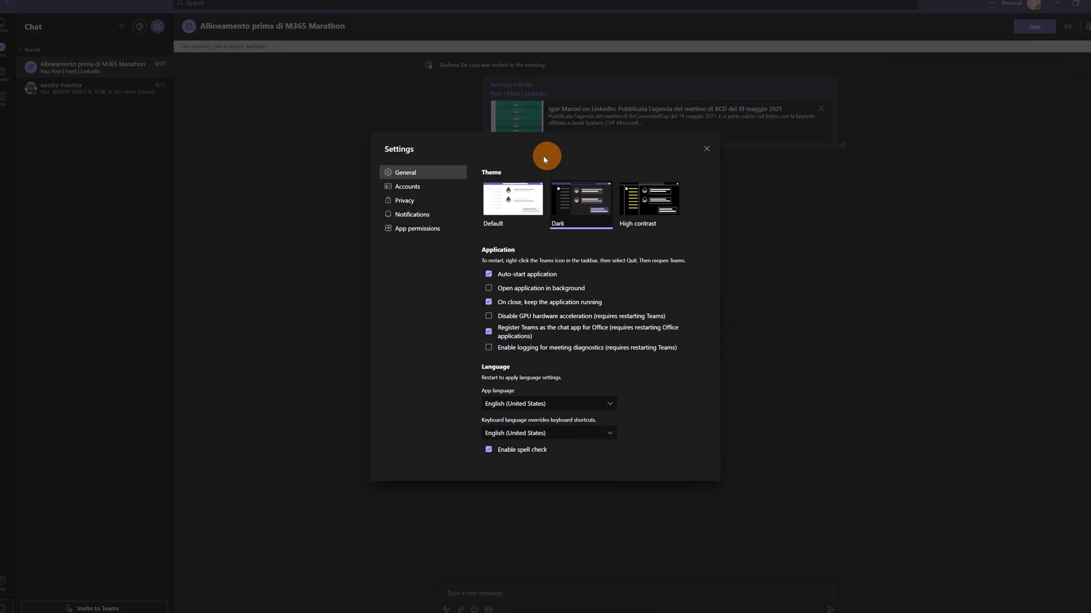
- Show the Accounts page and the first organisation's Turn off notifications / Switch options
{"action": "left_click", "coordinate": [407, 186]}
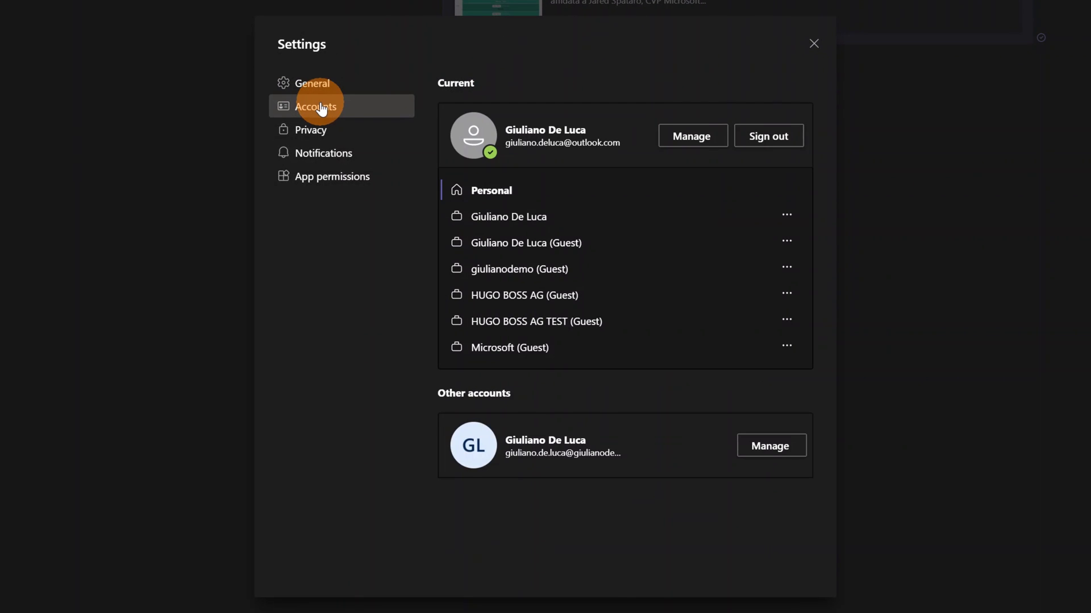
{"action": "mouse_move", "coordinate": [612, 172]}
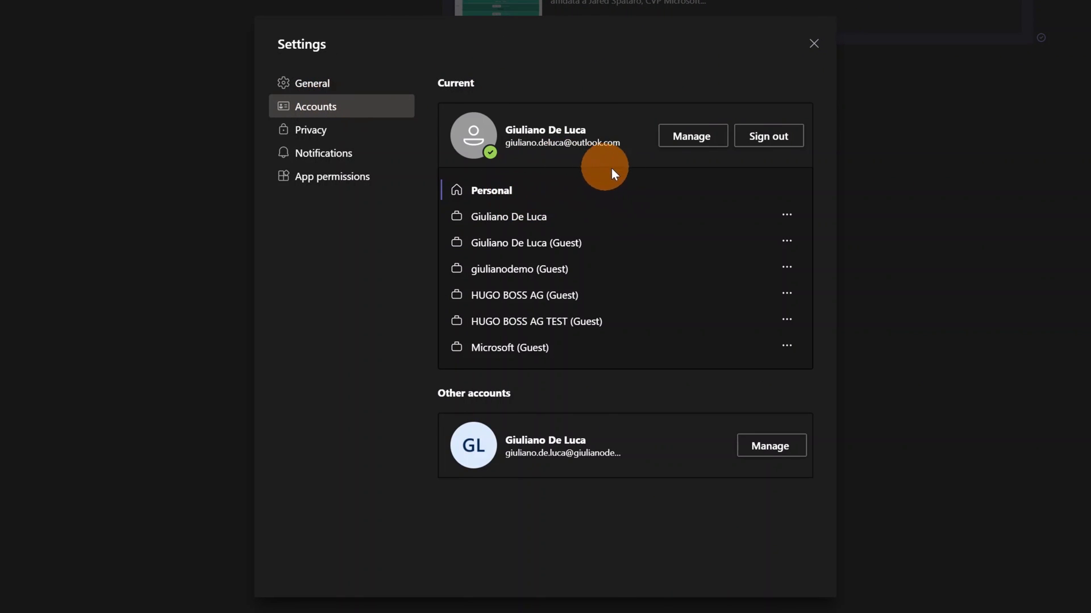
{"action": "mouse_move", "coordinate": [543, 202]}
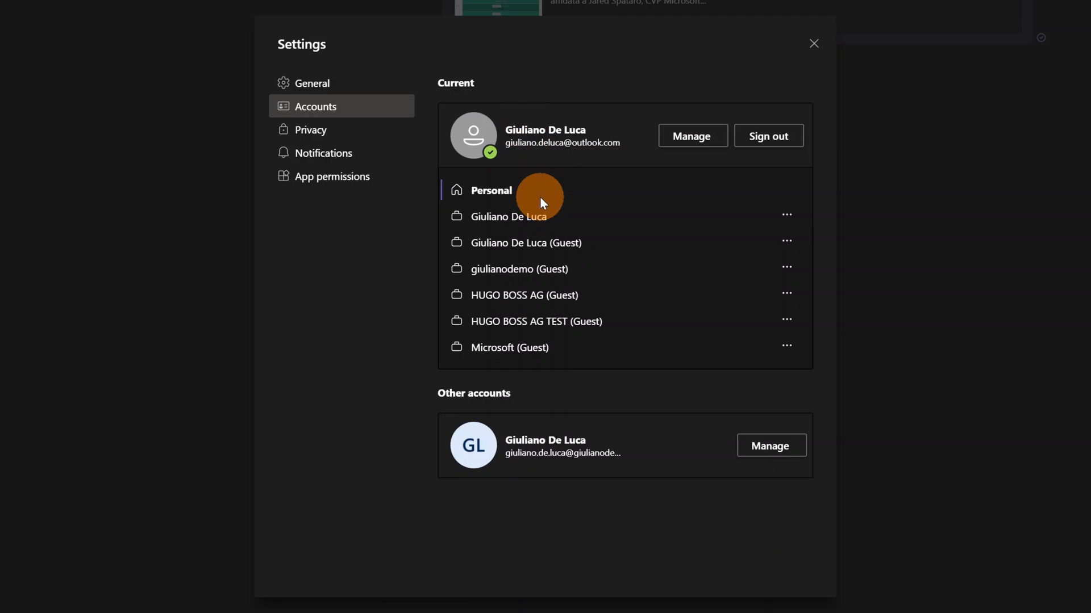
{"action": "mouse_move", "coordinate": [741, 292]}
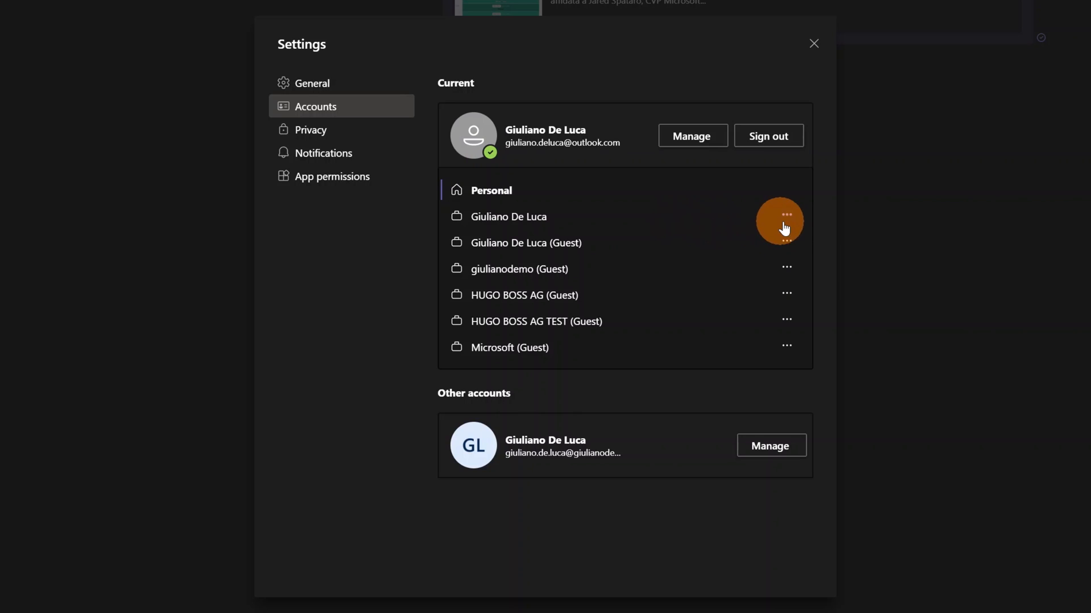
{"action": "mouse_move", "coordinate": [786, 215]}
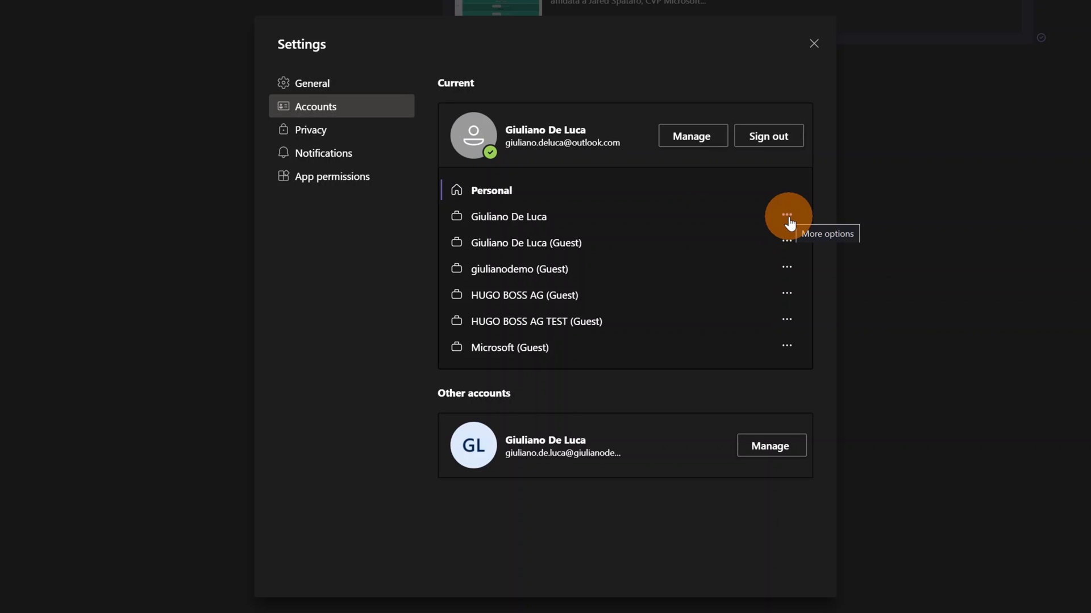
{"action": "left_click", "coordinate": [786, 215]}
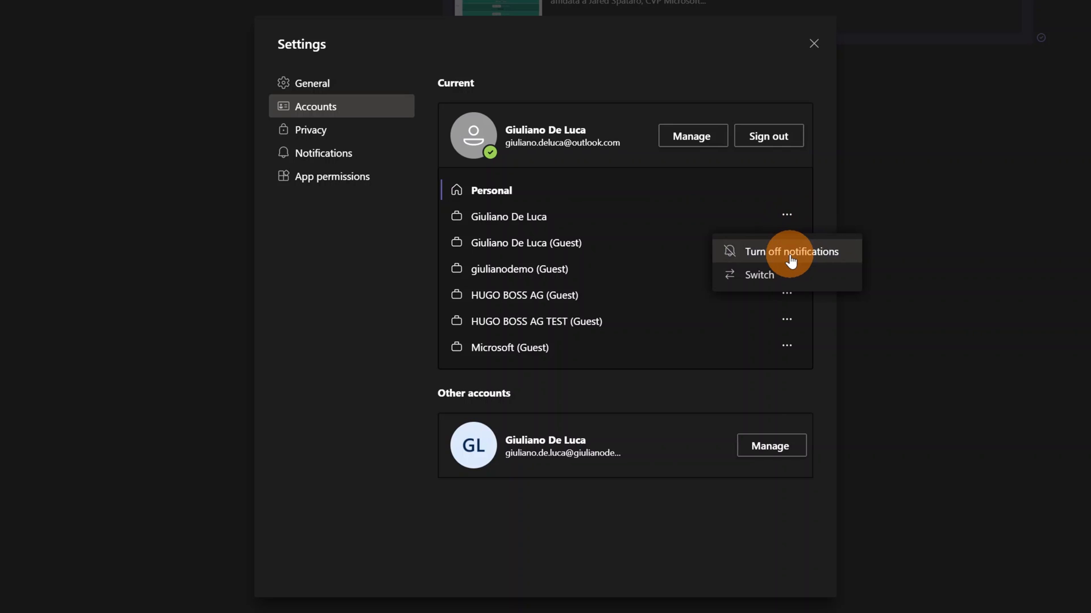
{"action": "mouse_move", "coordinate": [761, 275]}
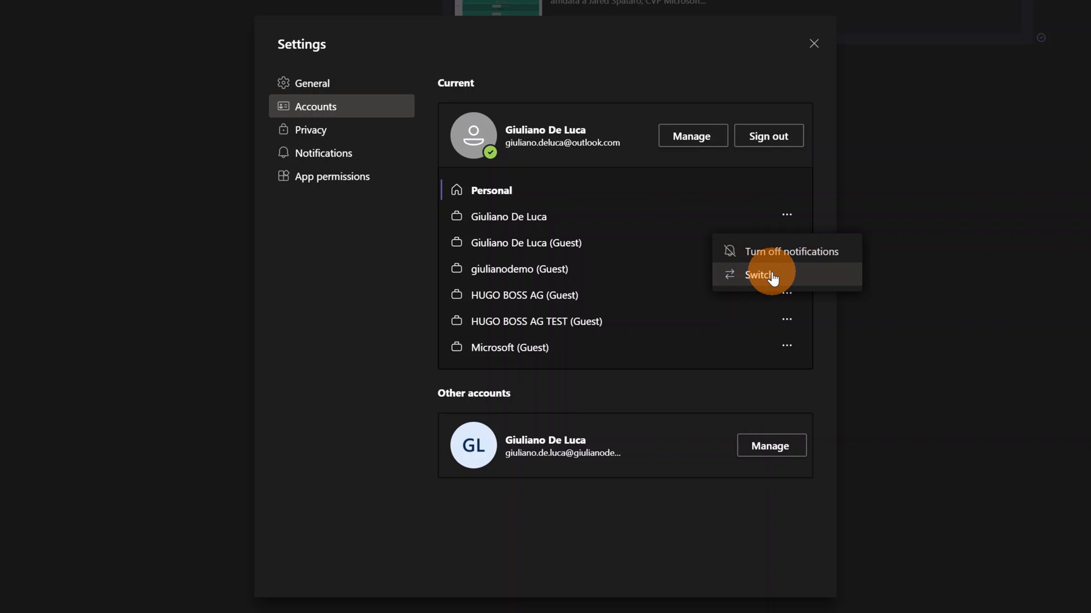